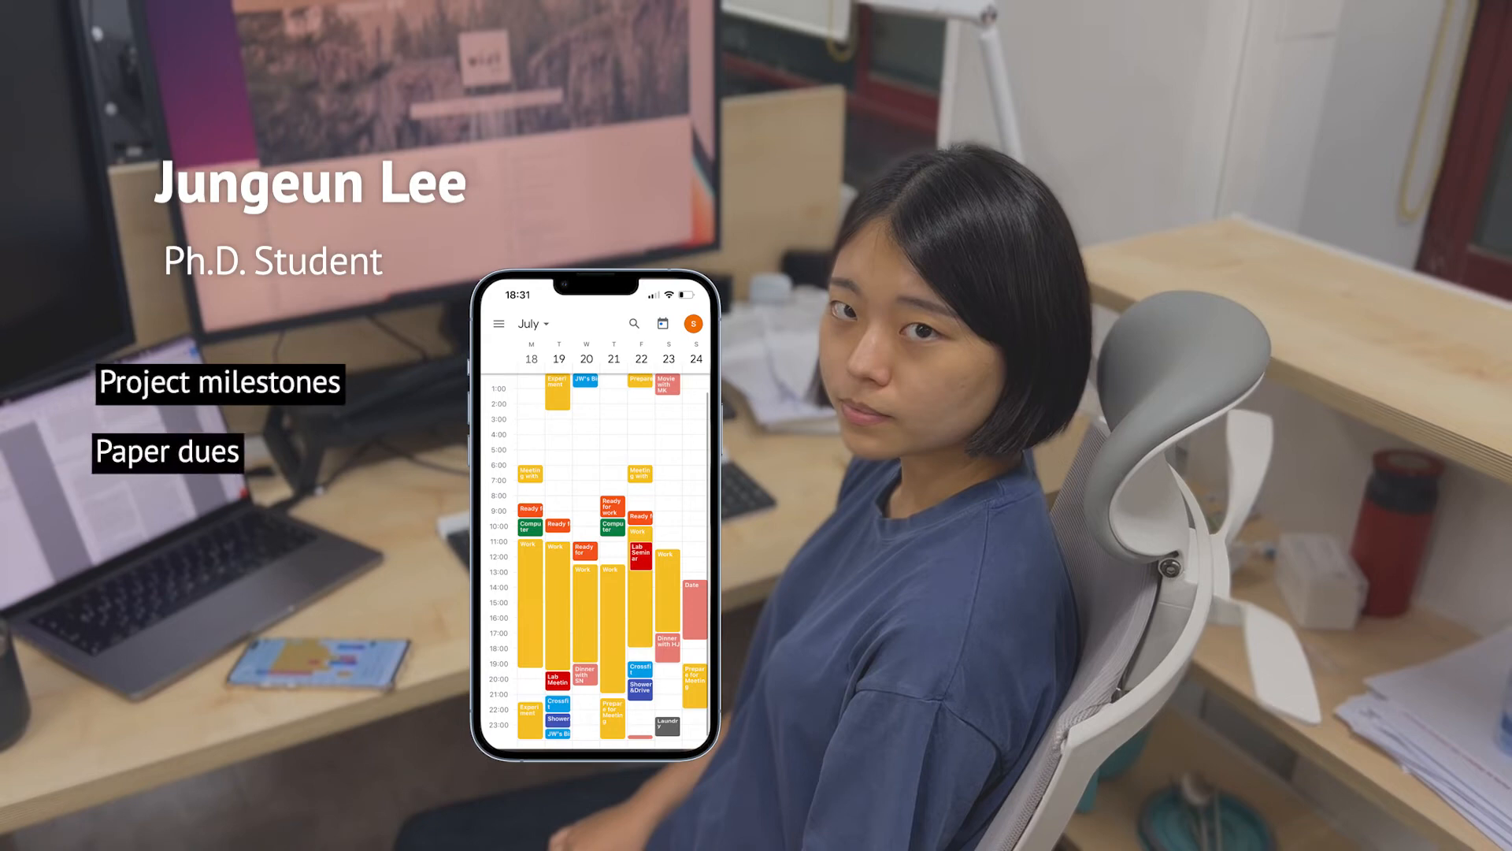
Try 2h and 3h bedtime delays, then settle on 1h for 6h sleep from 03:30 to 09:30.
type("Remote meetings")
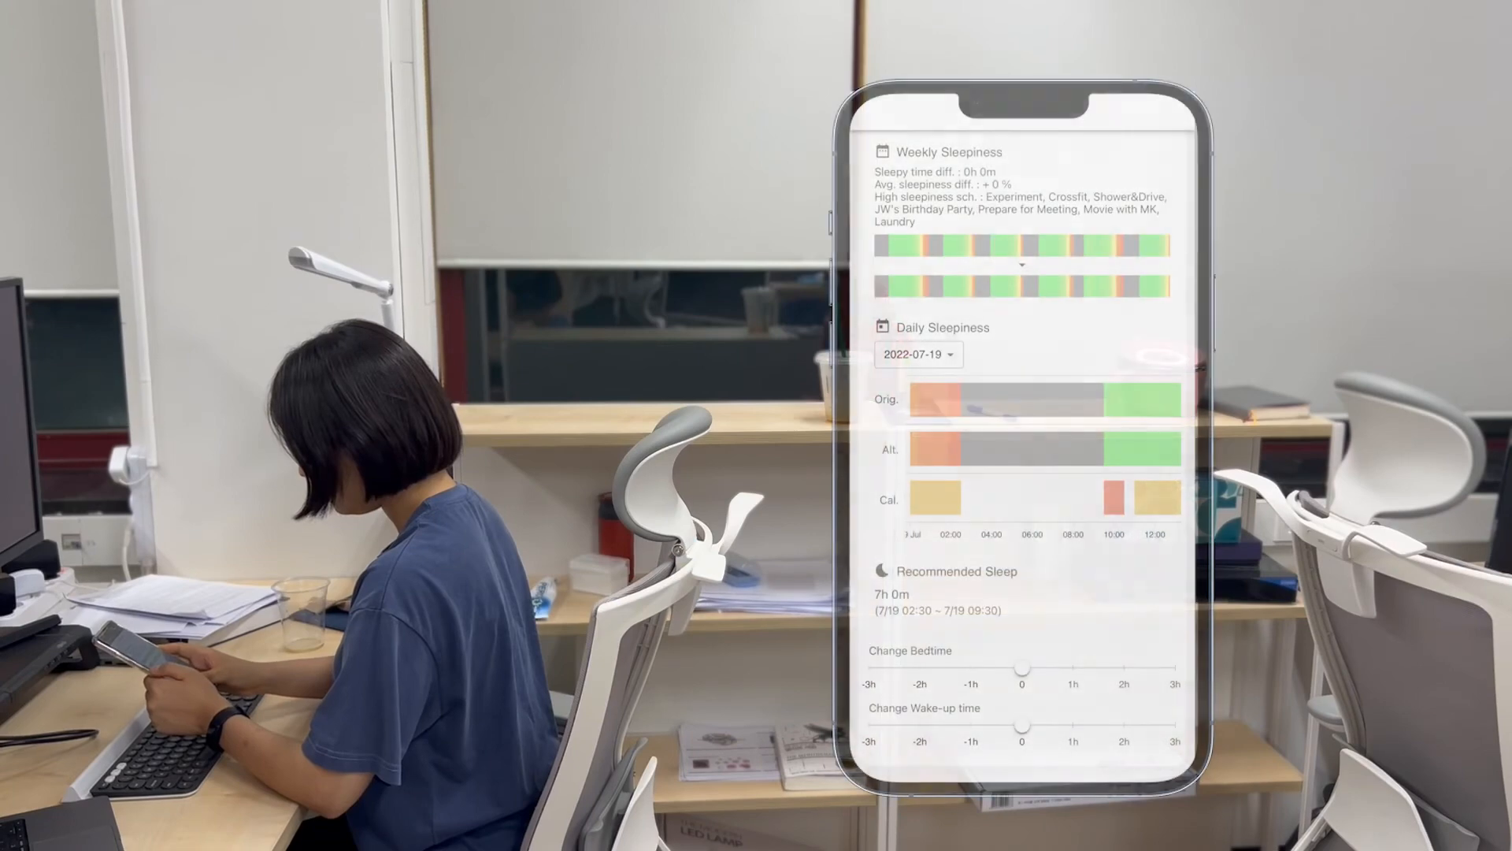
left_click_drag(1023, 670, 1124, 670)
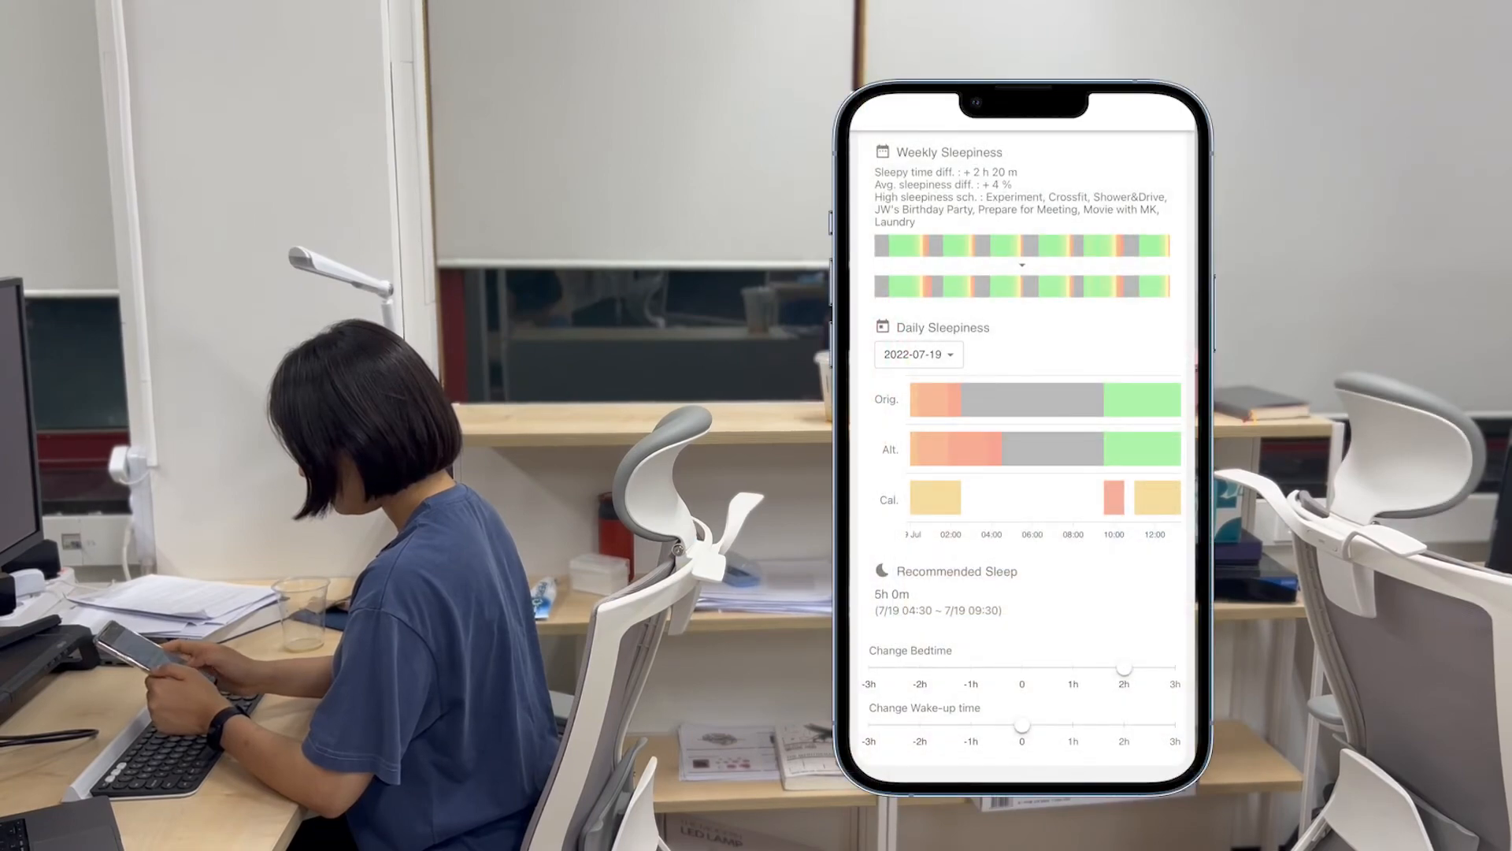
left_click_drag(1124, 669, 1174, 670)
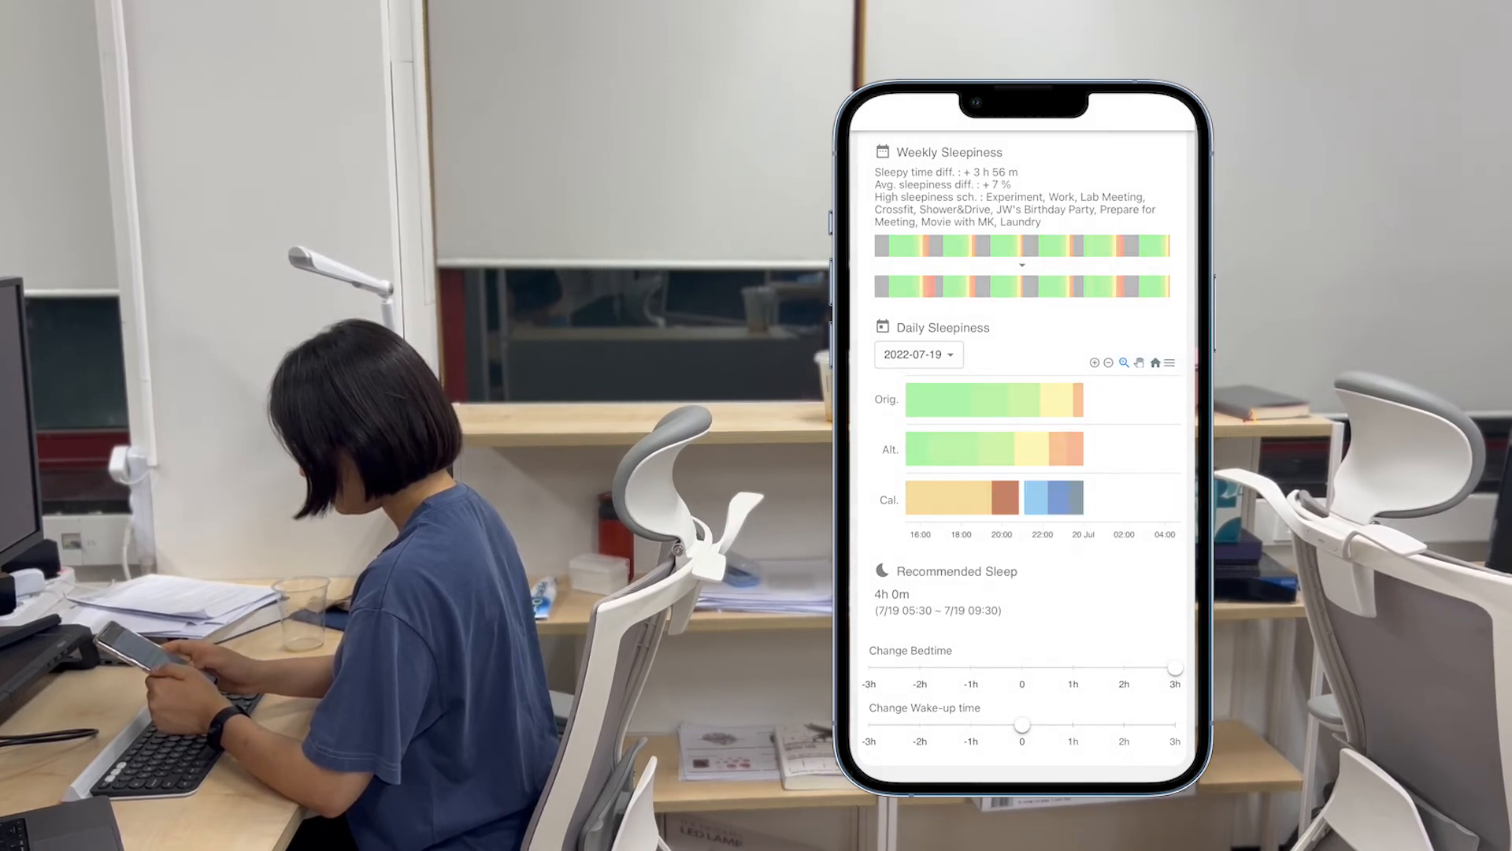
left_click_drag(1174, 667, 1073, 669)
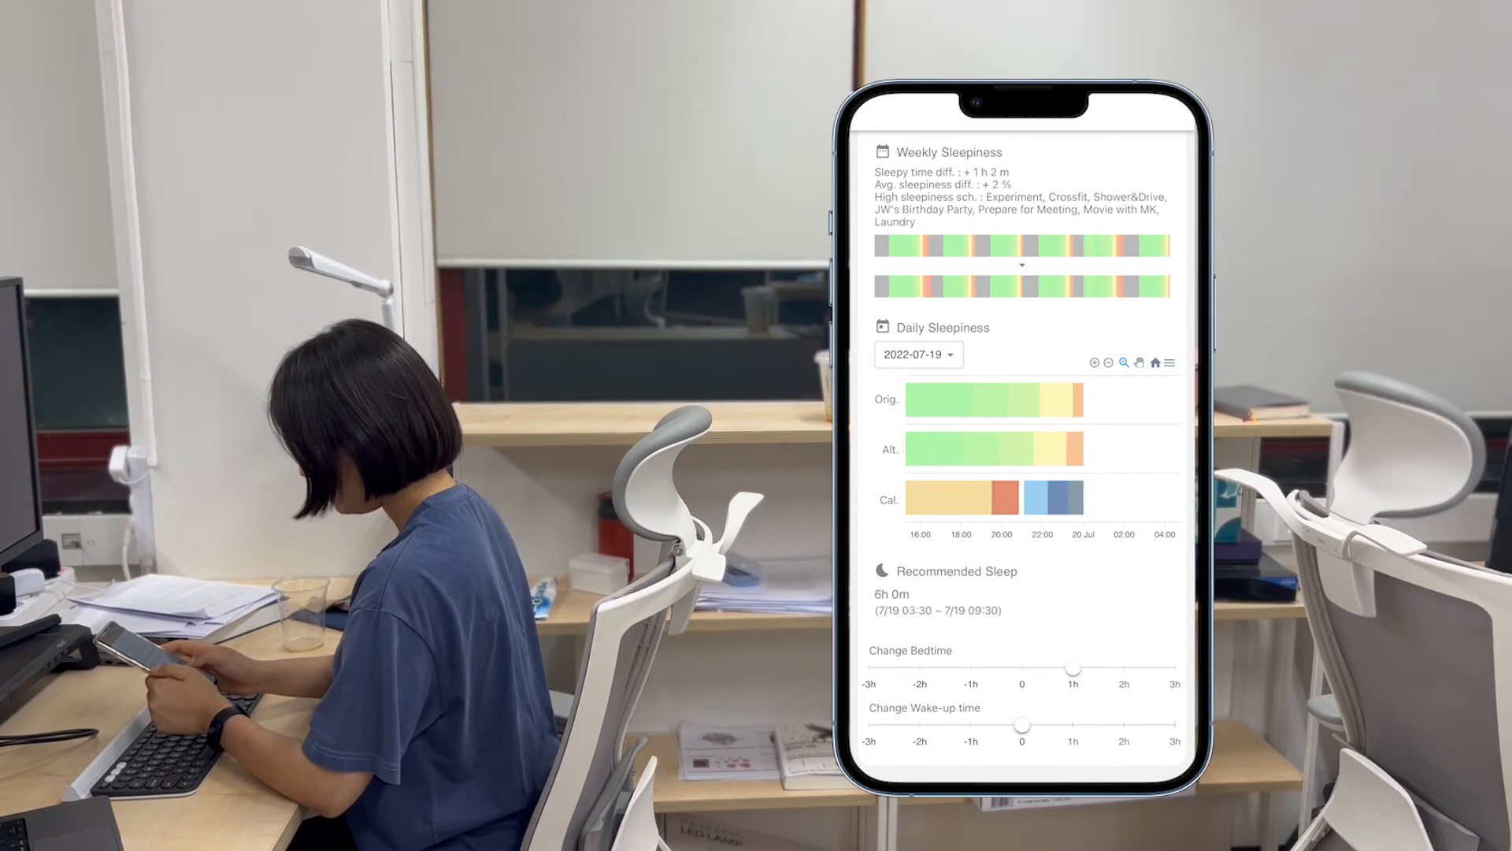